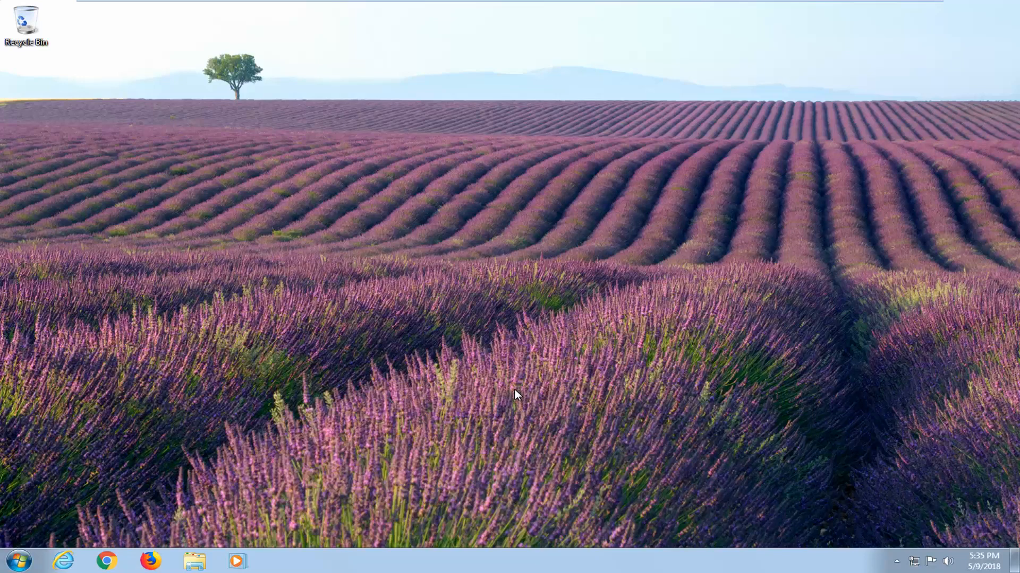
mouse_move(521, 392)
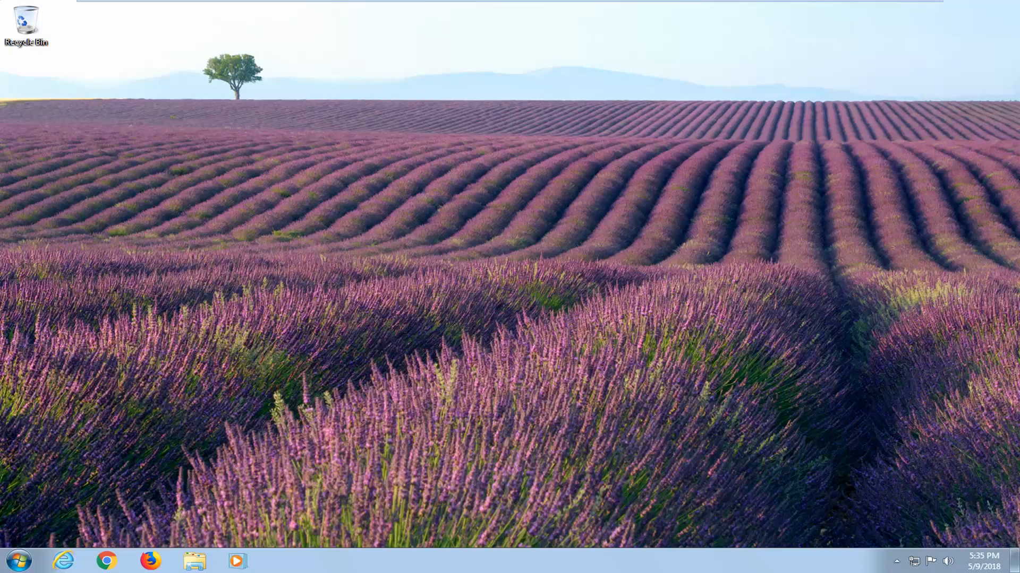
Search the Start menu for 'control' and open Control Panel from the results.
click(13, 561)
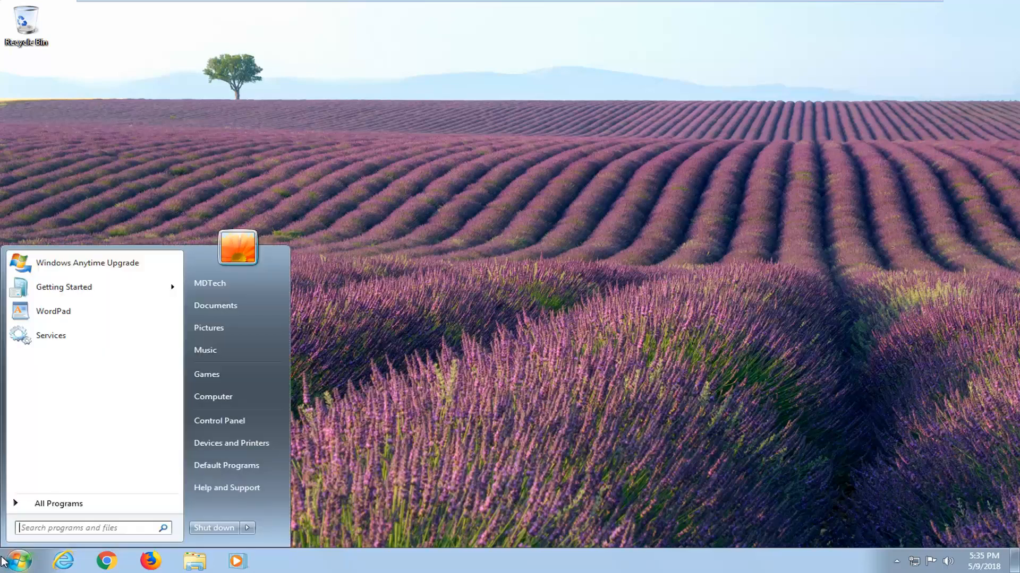
text(control [pa)
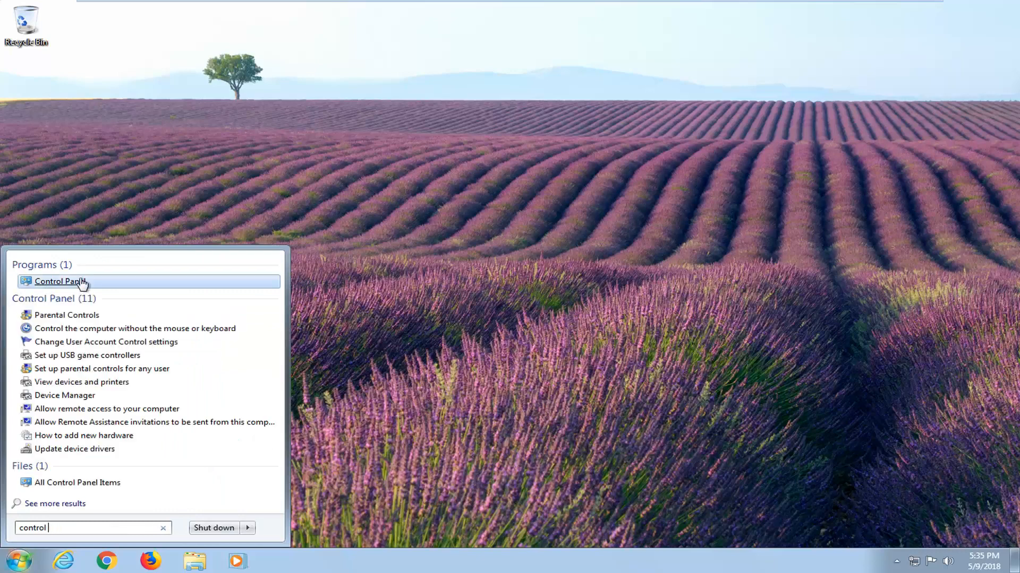
click(62, 280)
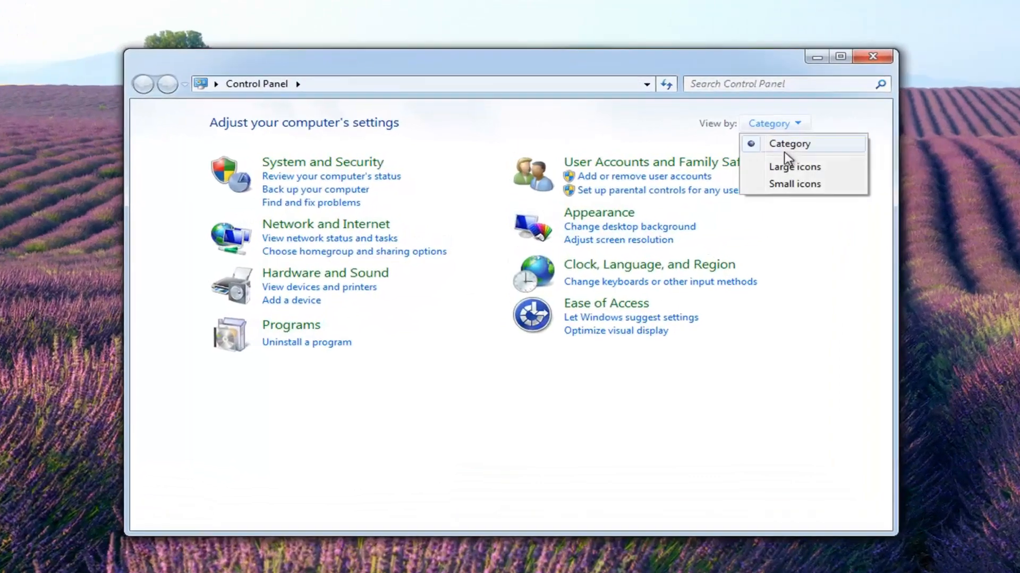
Switch Control Panel to Large icons and open Power Options' 'Require a password on wakeup' page.
click(793, 166)
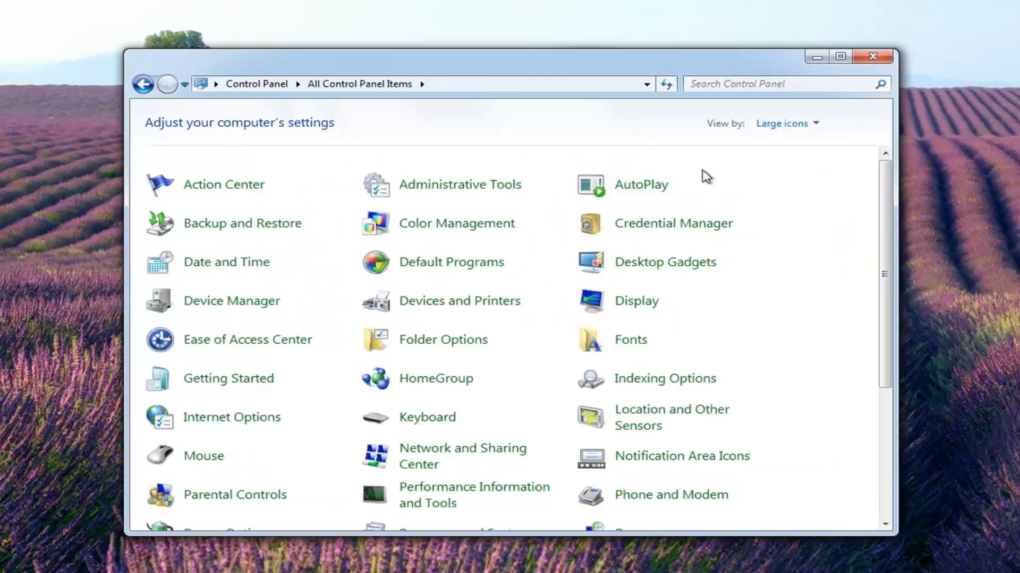
scroll(down, 3)
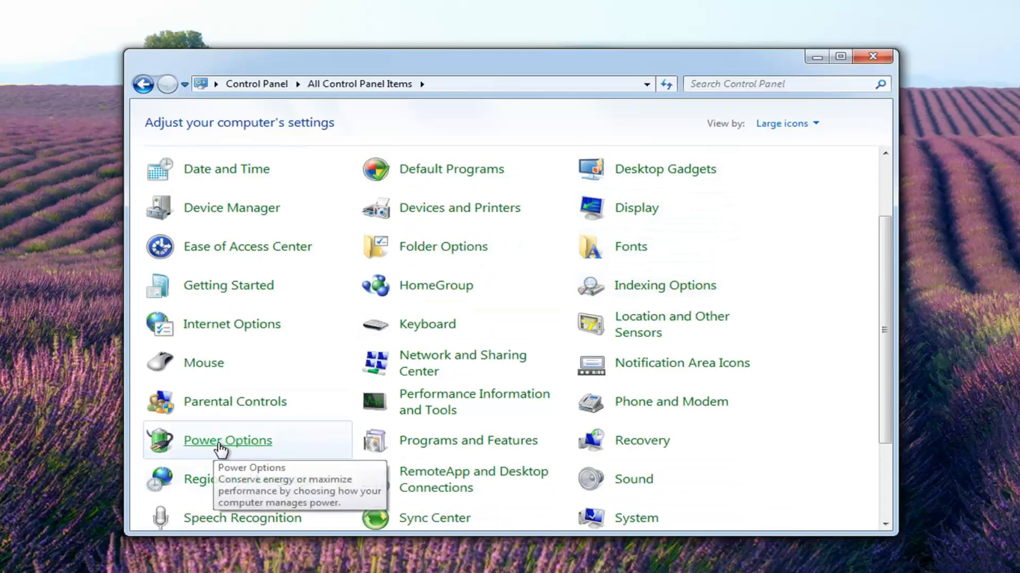
click(227, 440)
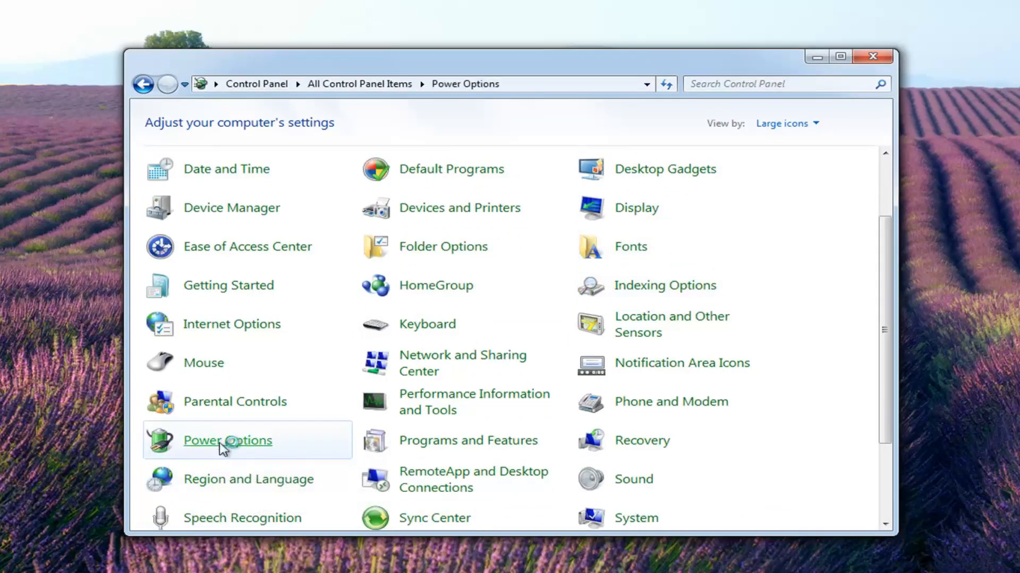
click(226, 441)
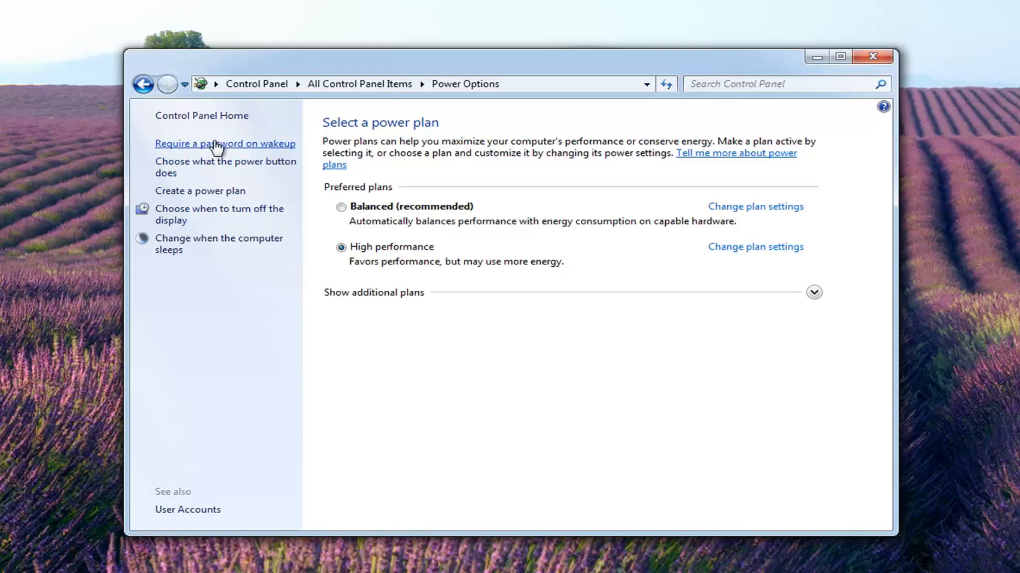
click(225, 144)
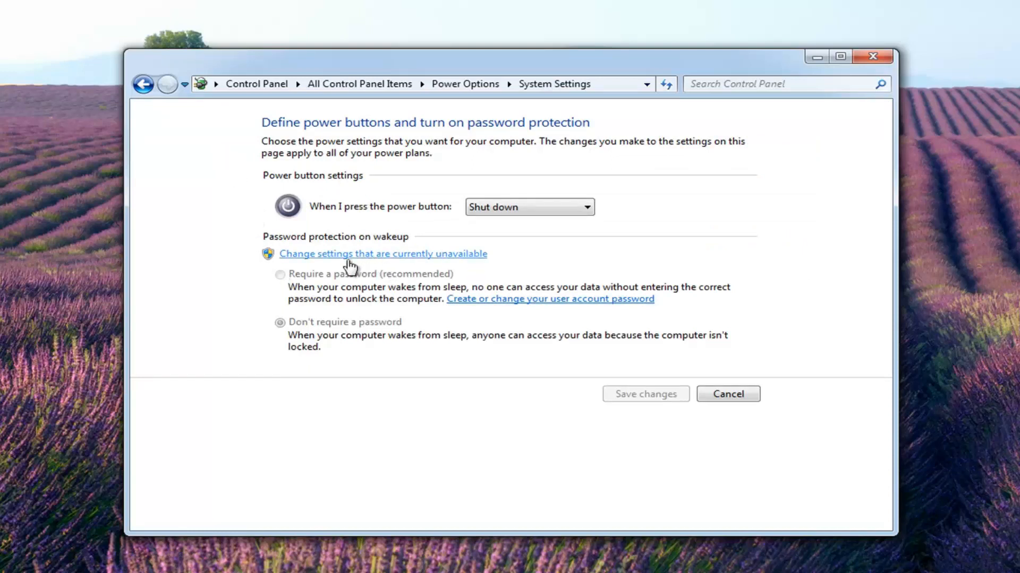
Unlock the wakeup options, choose 'Don't require a password', and save changes.
click(382, 253)
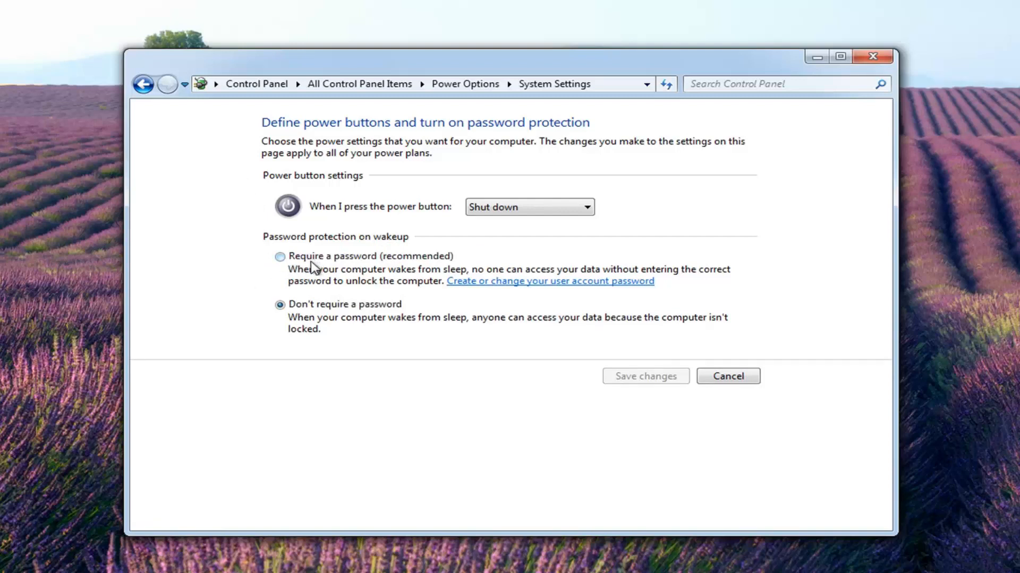
mouse_move(302, 271)
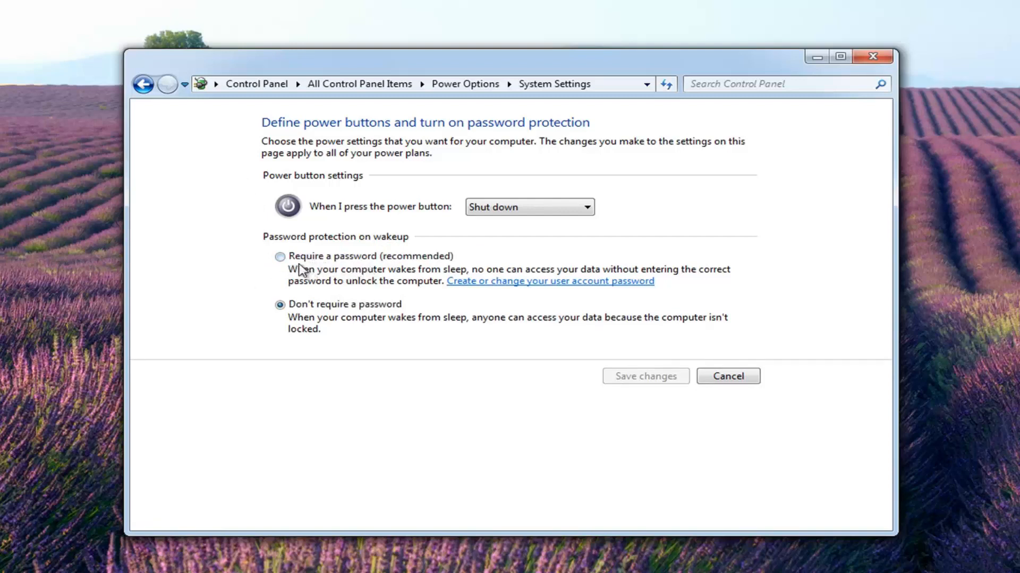
click(280, 256)
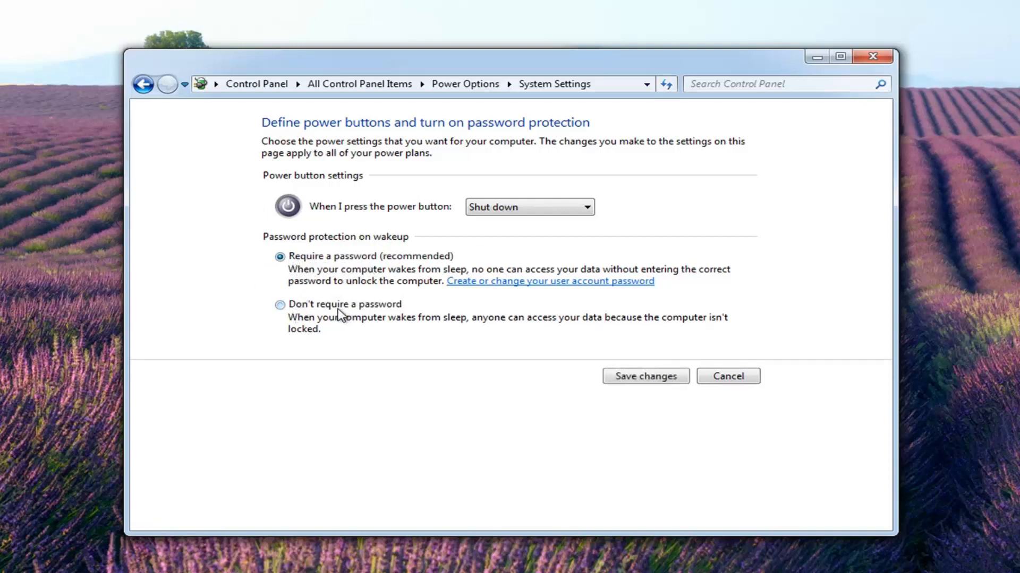
click(280, 304)
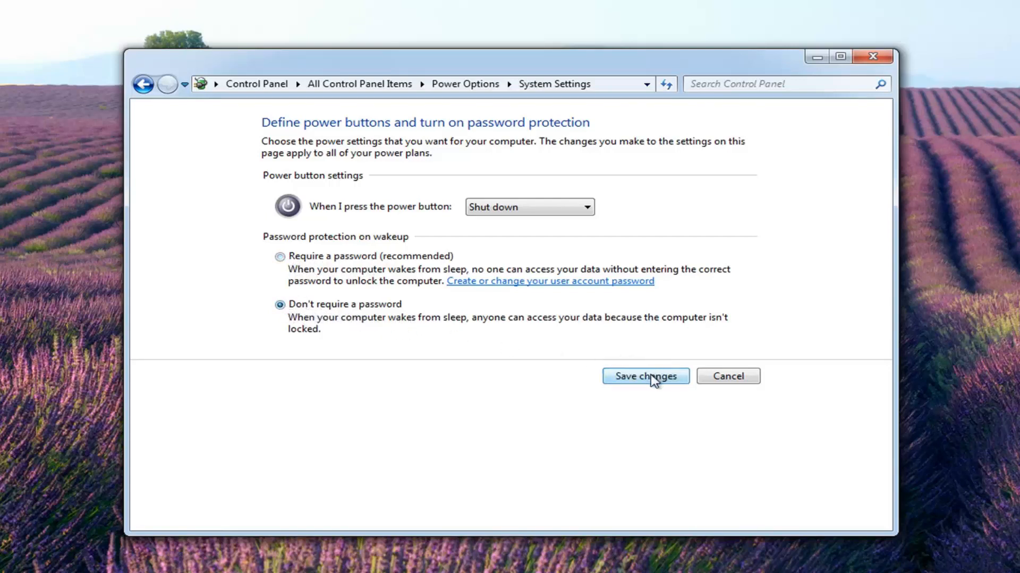
click(644, 376)
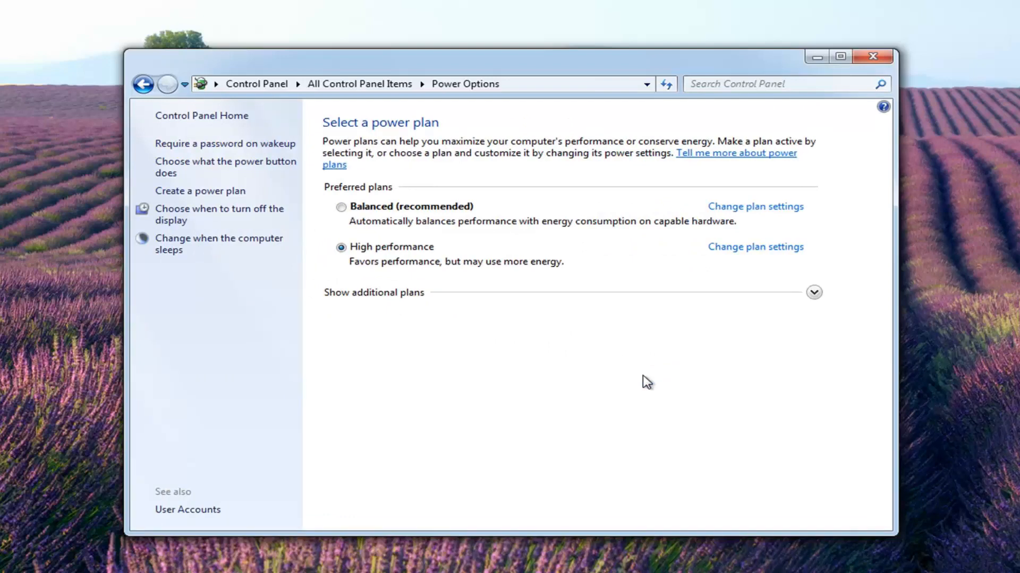